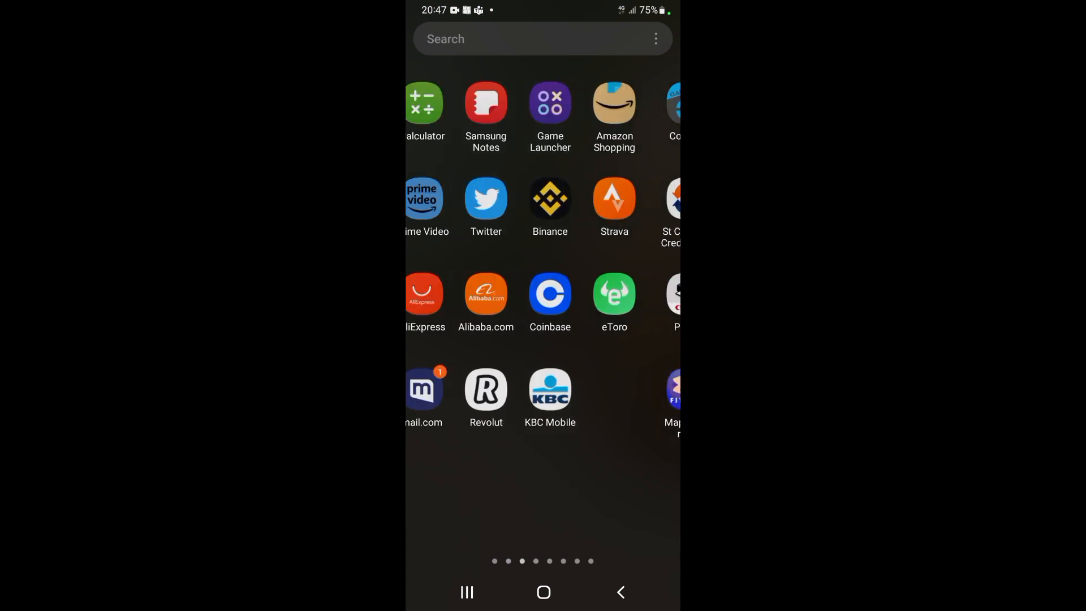
- Launch Strava from the app drawer to its Home activity feed
click(614, 199)
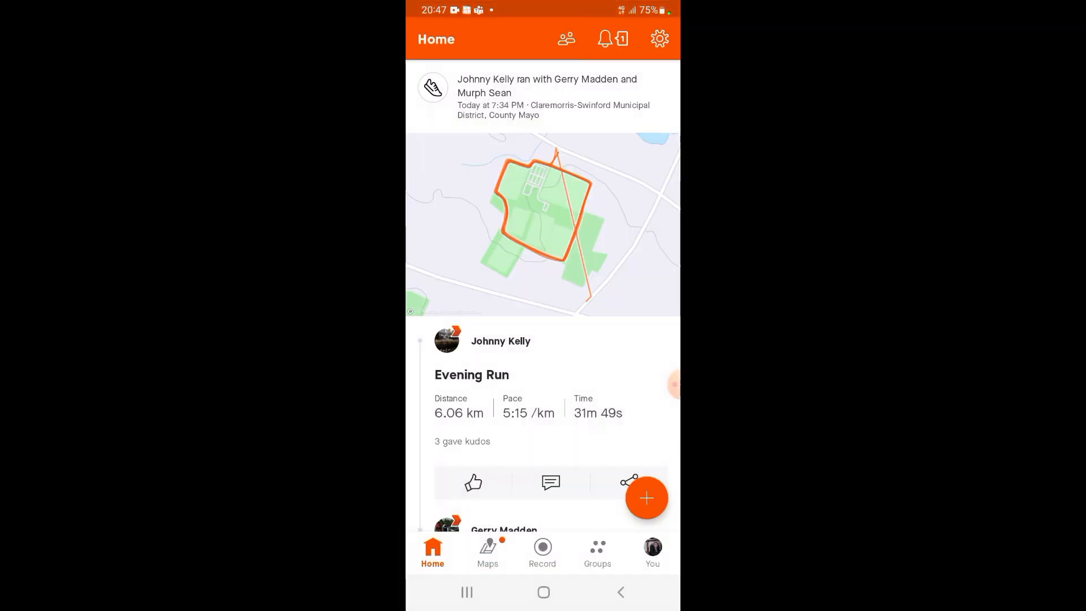
- Open Strava Settings and scroll past the account section to the preference options
click(658, 39)
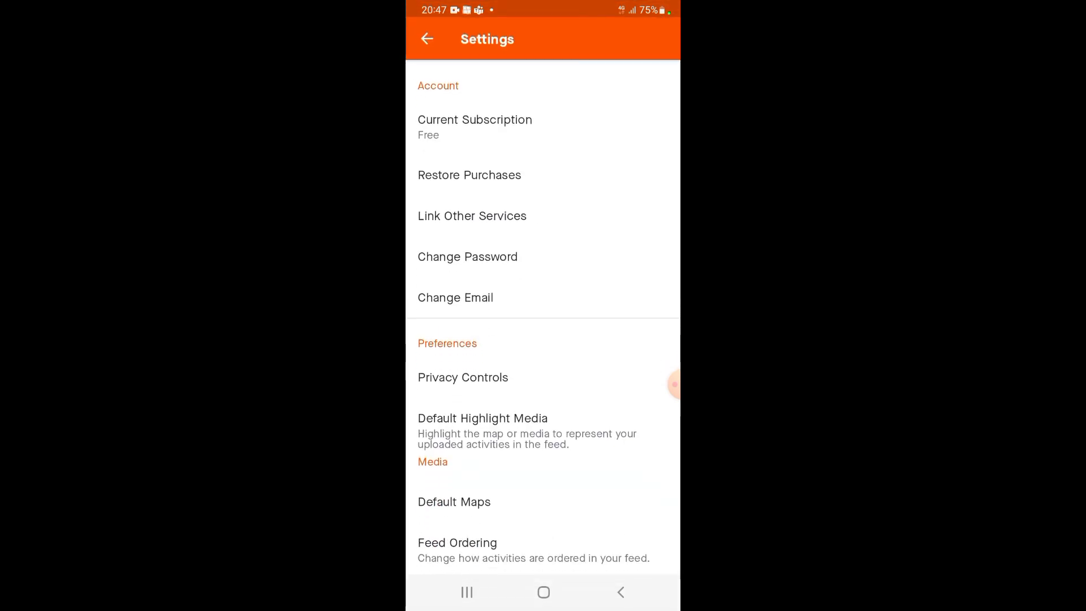
scroll(down, 3)
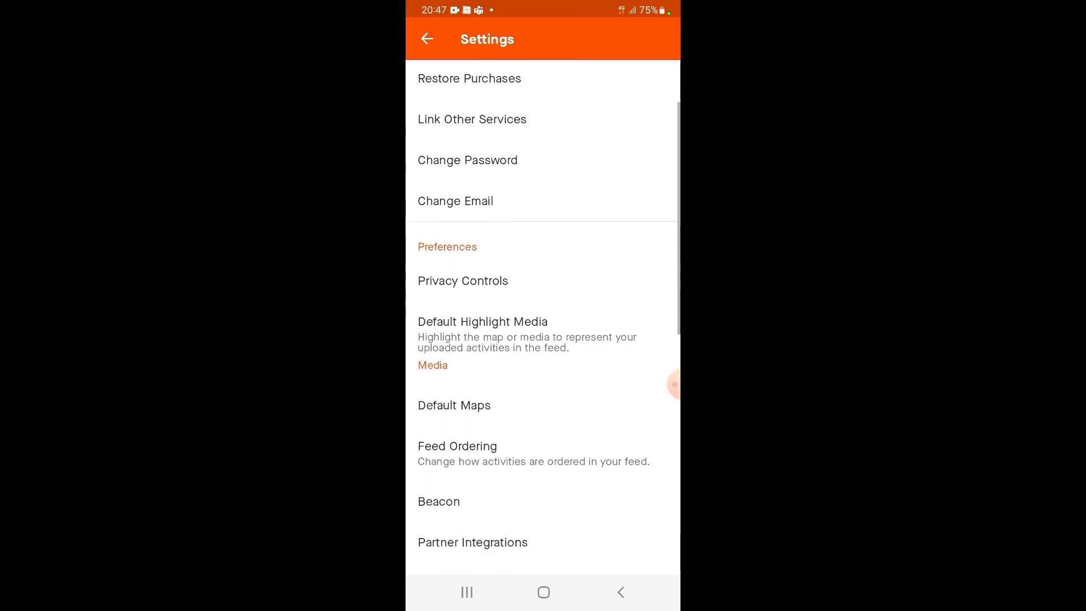
scroll(down, 3)
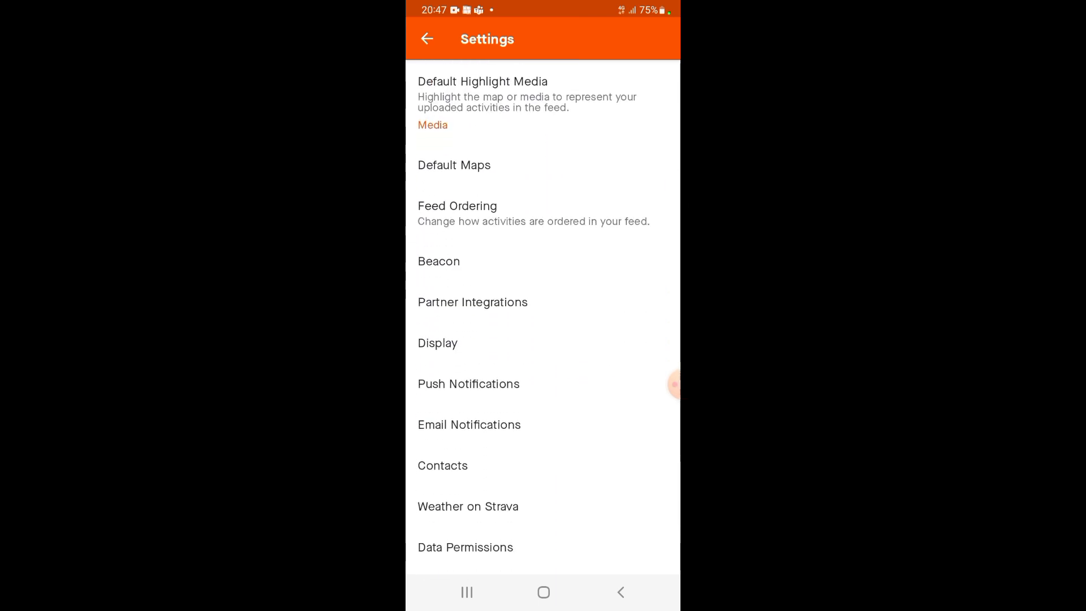
click(469, 424)
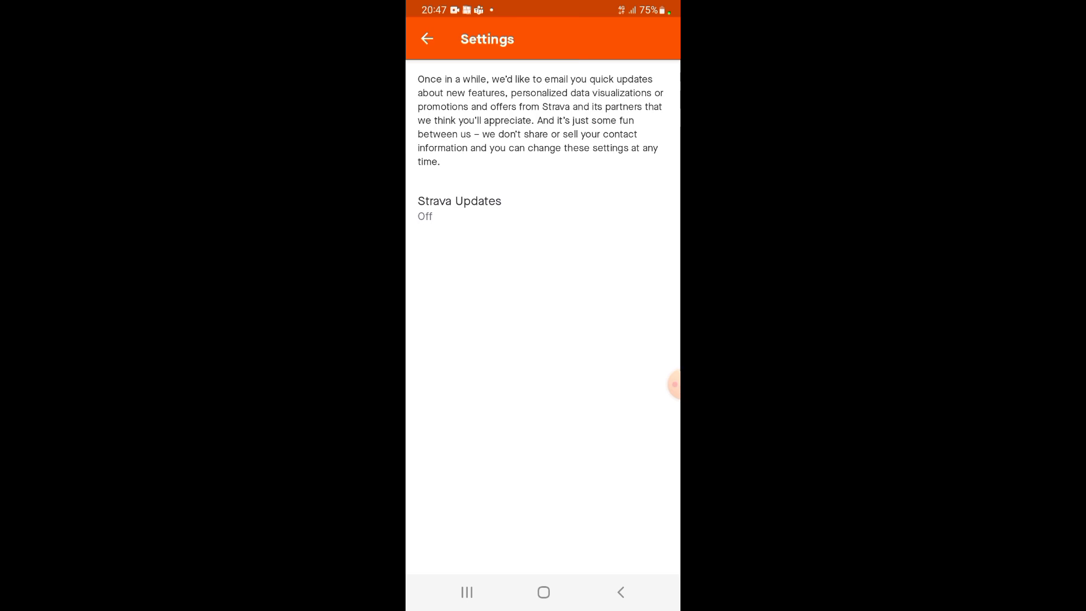
click(459, 200)
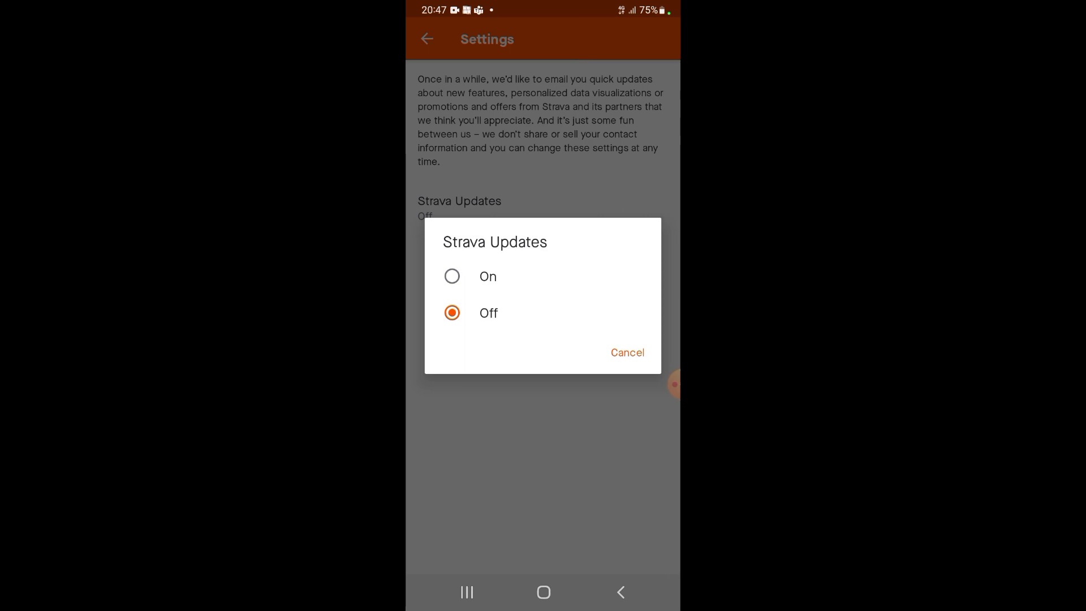
click(452, 276)
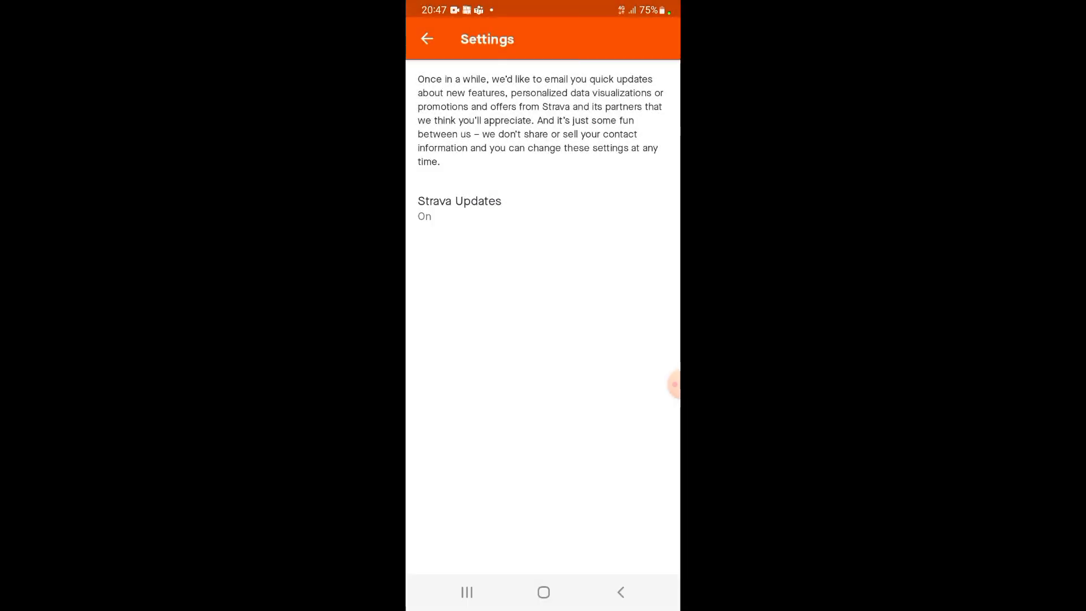
click(458, 207)
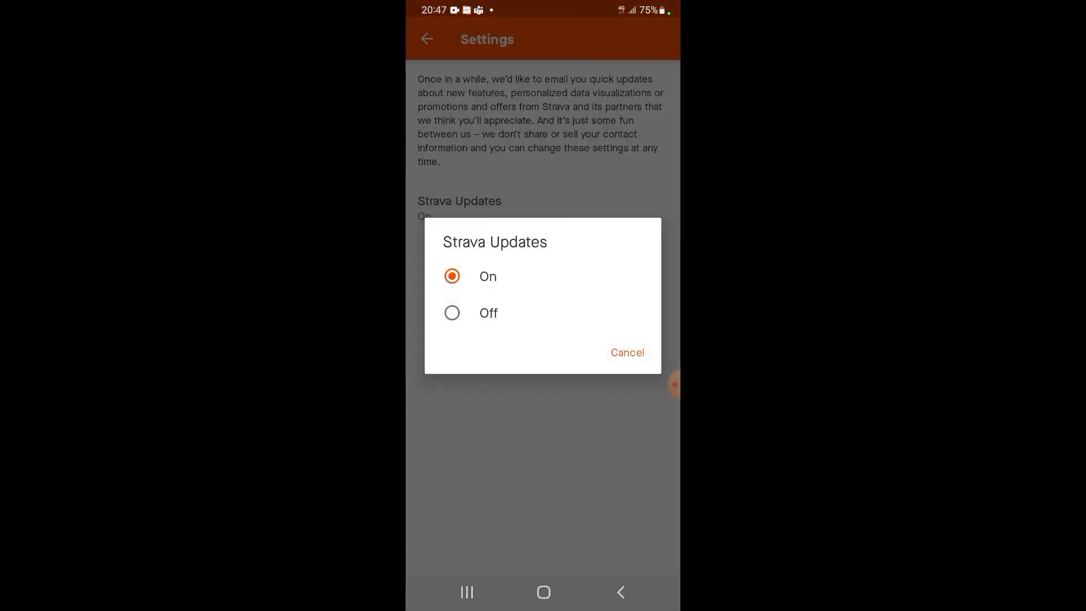
click(452, 313)
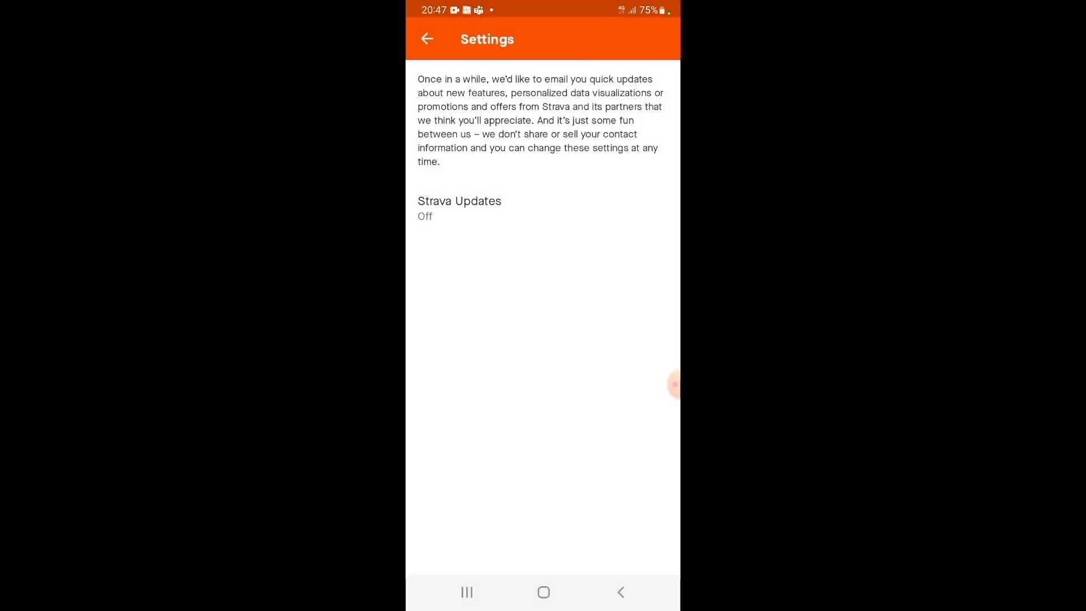
click(429, 38)
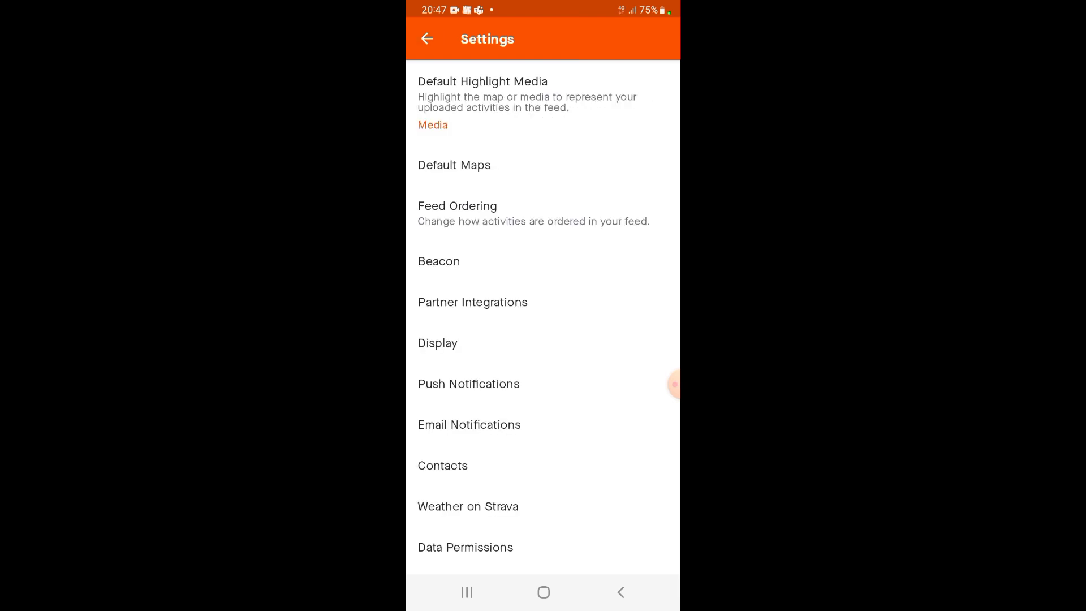